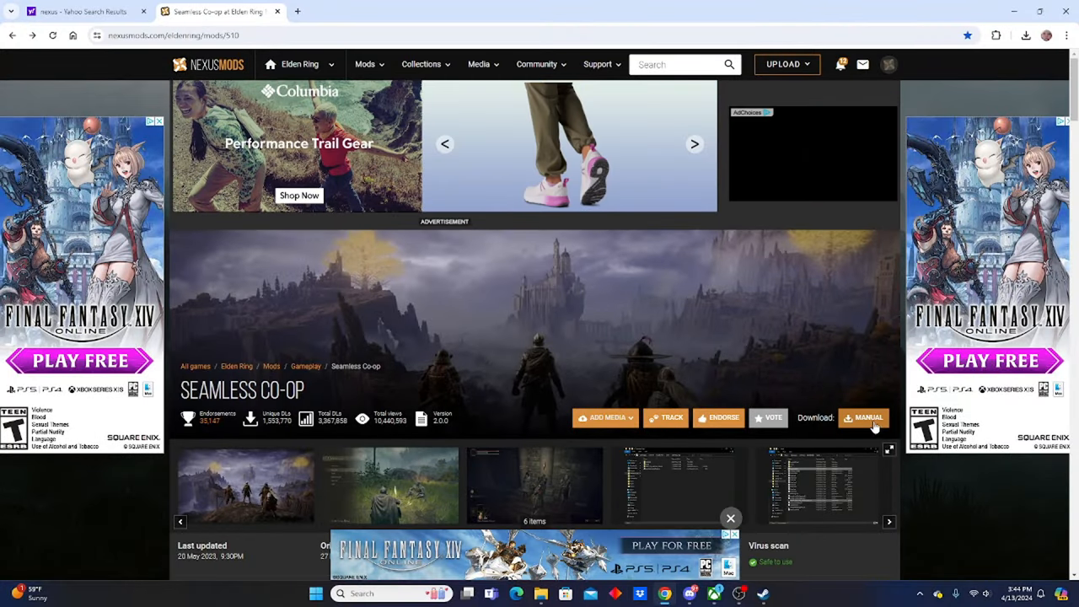
Step: Start a manual download of the Seamless Co-op BETA 1.5.1 zip on Nexus Mods
{"action": "left_click", "coordinate": [863, 417]}
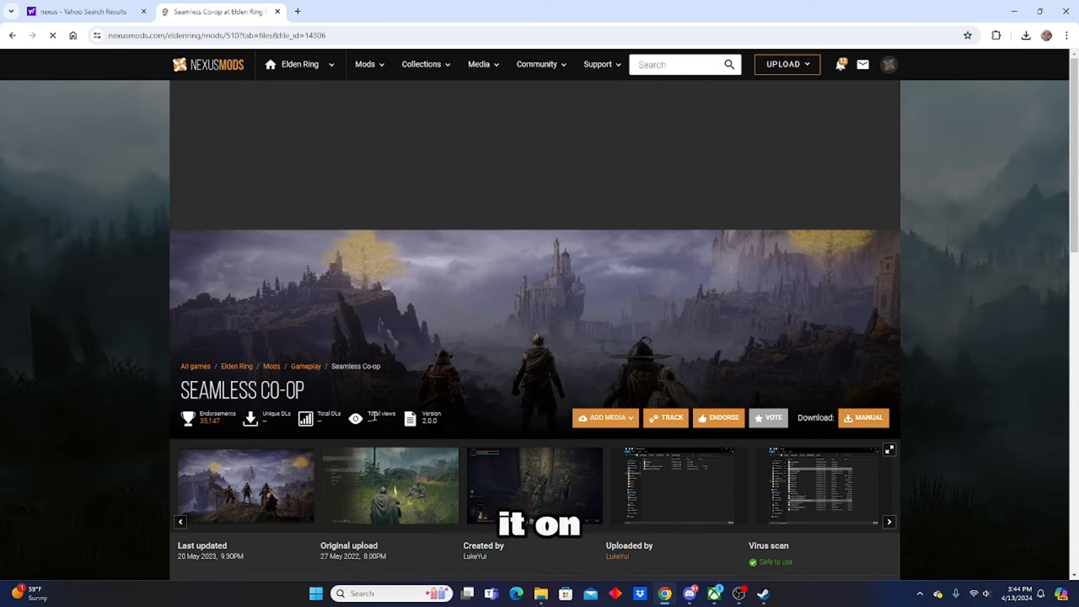
{"action": "left_click", "coordinate": [863, 417]}
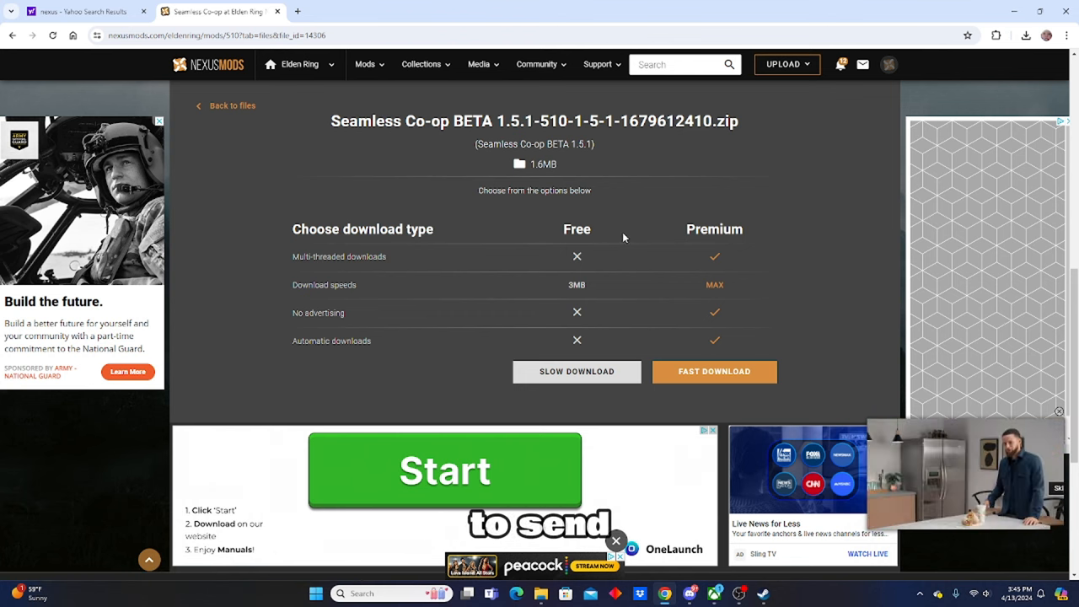
{"action": "scroll", "scroll_direction": "down", "scroll_amount": 3}
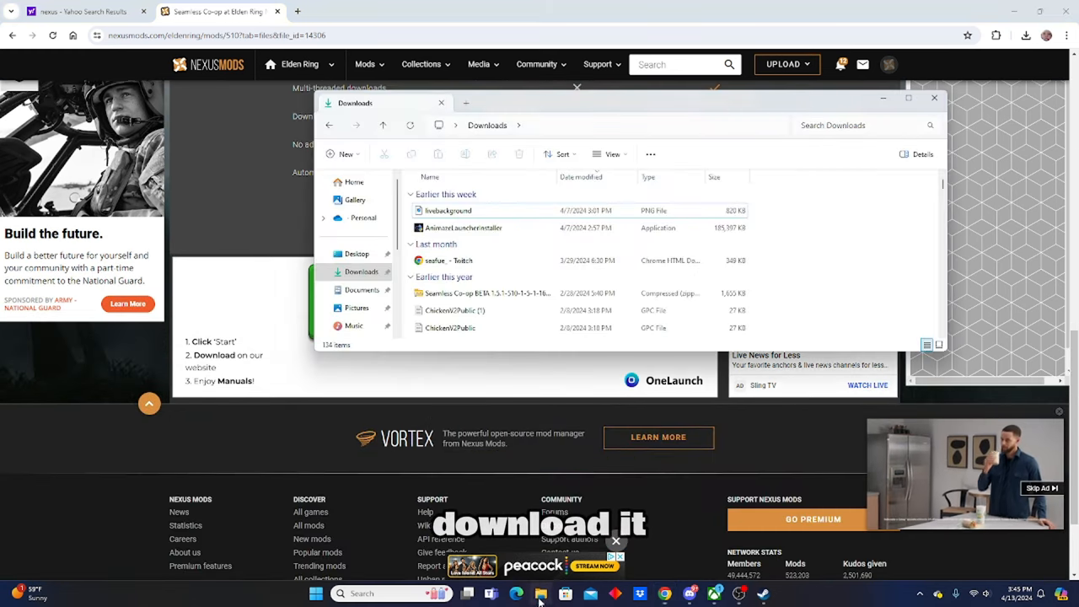
Step: Open the downloaded Seamless Co-op zip in Downloads to view the SeamlessCoop folder and launcher
{"action": "left_click", "coordinate": [487, 292]}
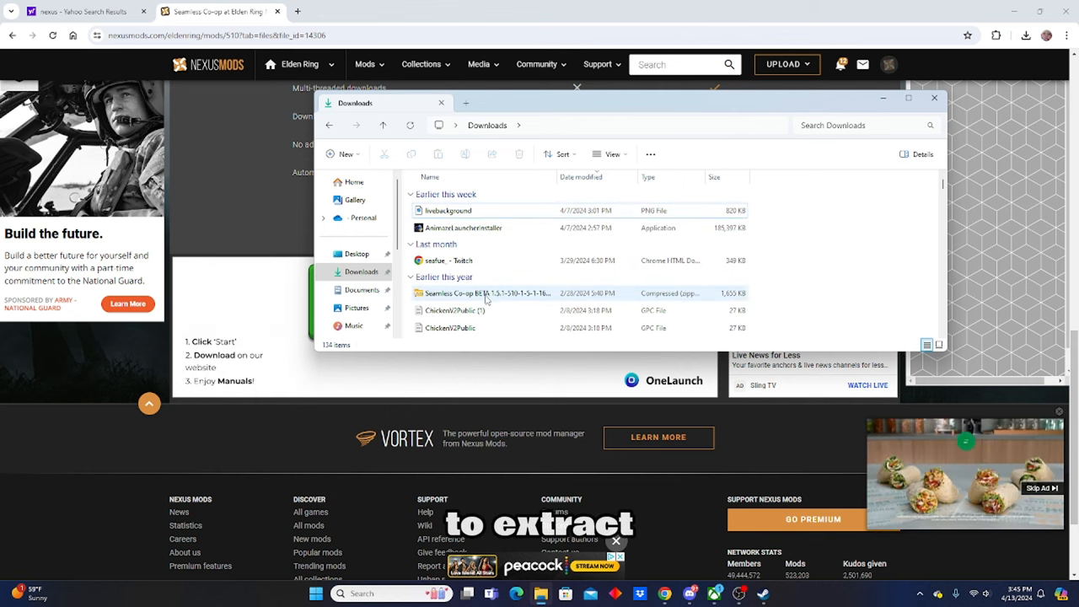
{"action": "double_click", "coordinate": [486, 292]}
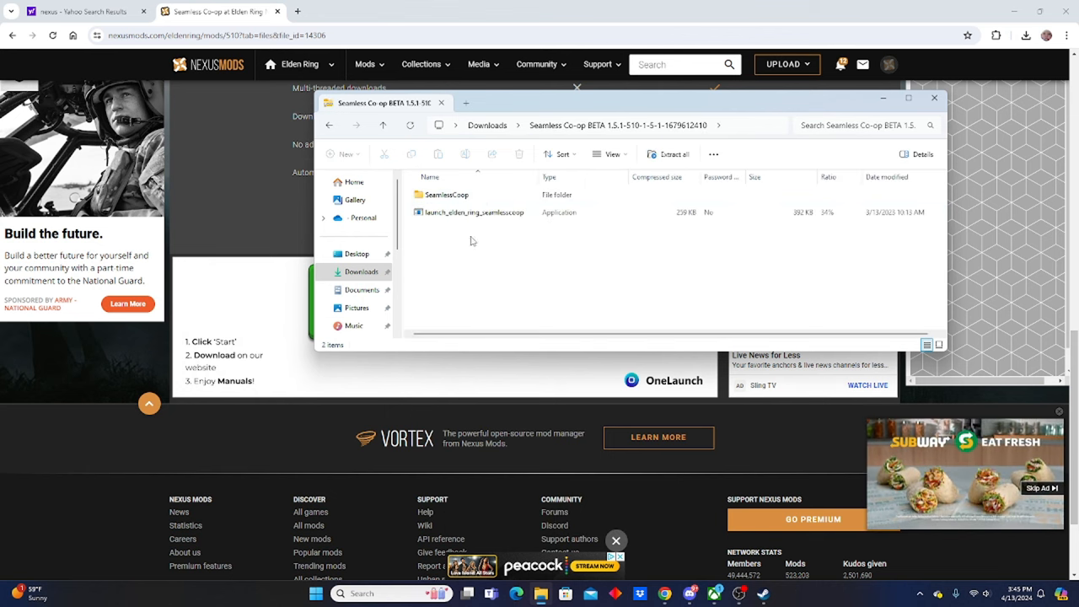
{"action": "left_click", "coordinate": [473, 212]}
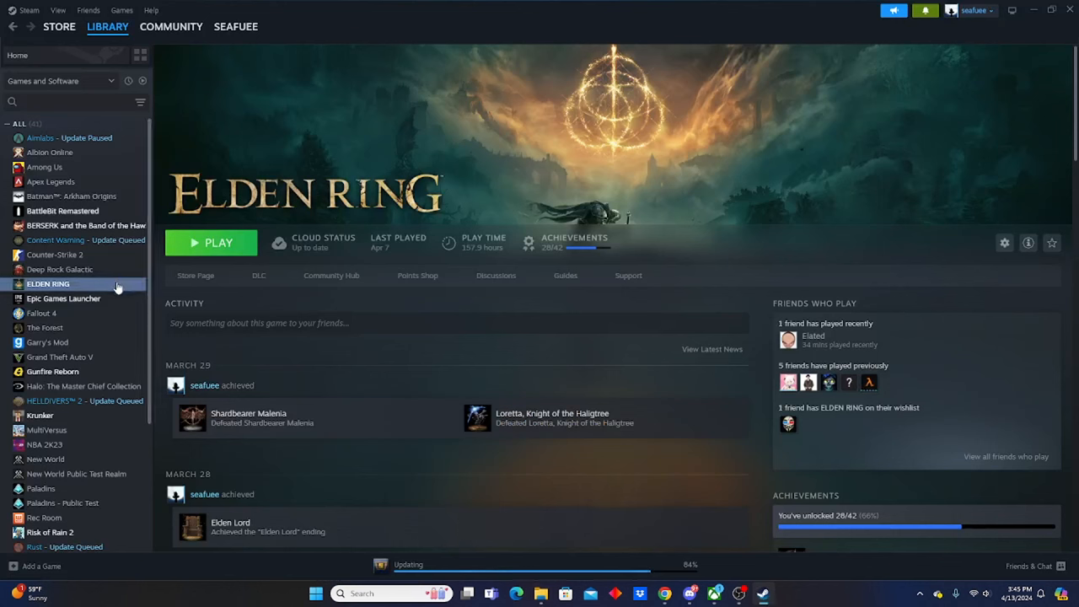
Step: Browse Elden Ring's local files from Steam and open the SeamlessCoop folder
{"action": "right_click", "coordinate": [48, 284]}
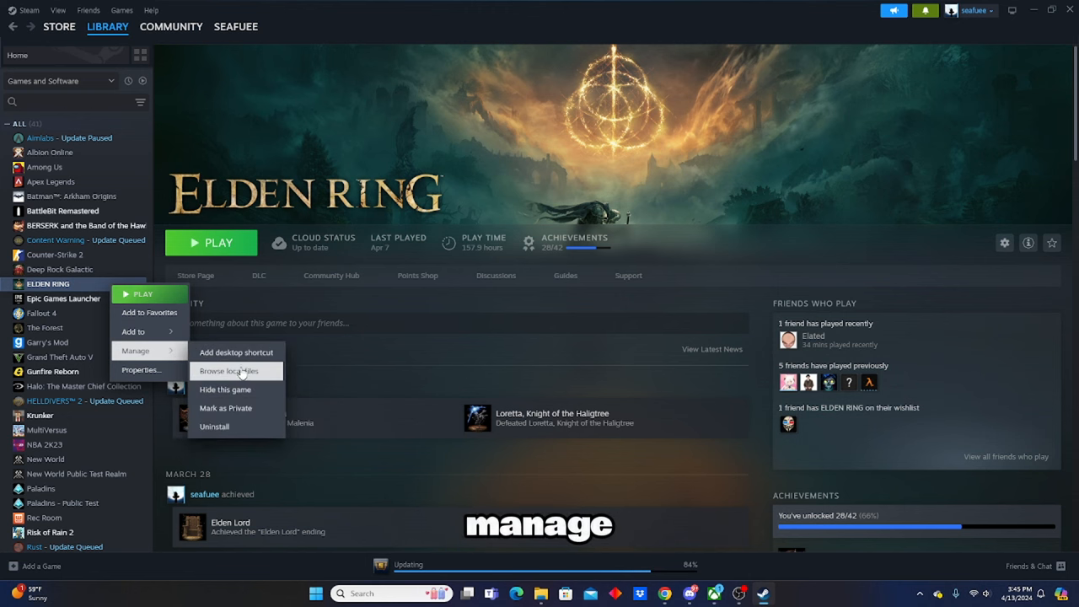
{"action": "left_click", "coordinate": [229, 371]}
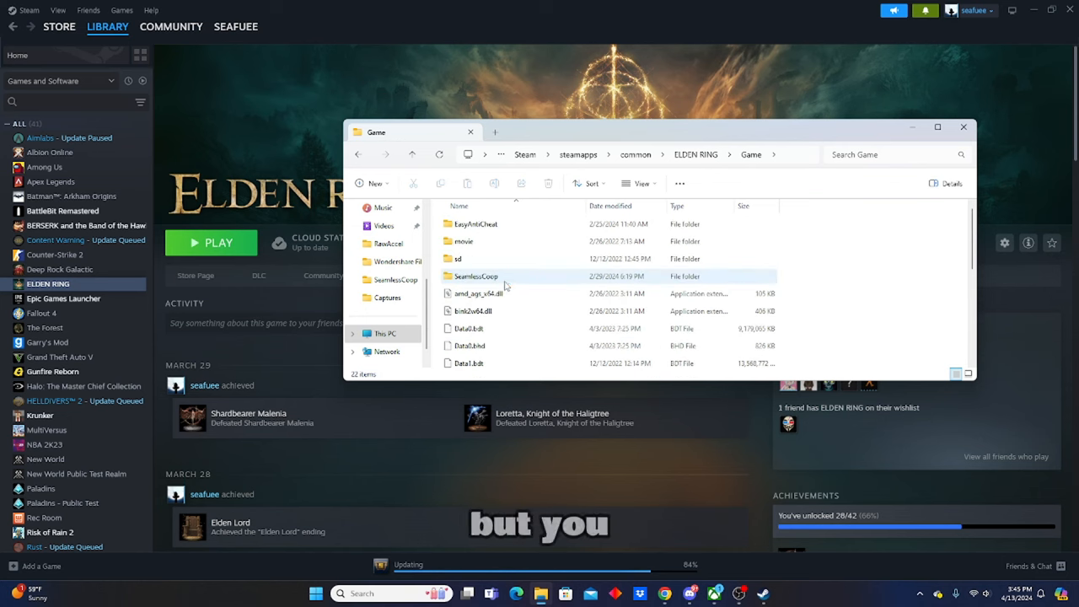
{"action": "double_click", "coordinate": [475, 276]}
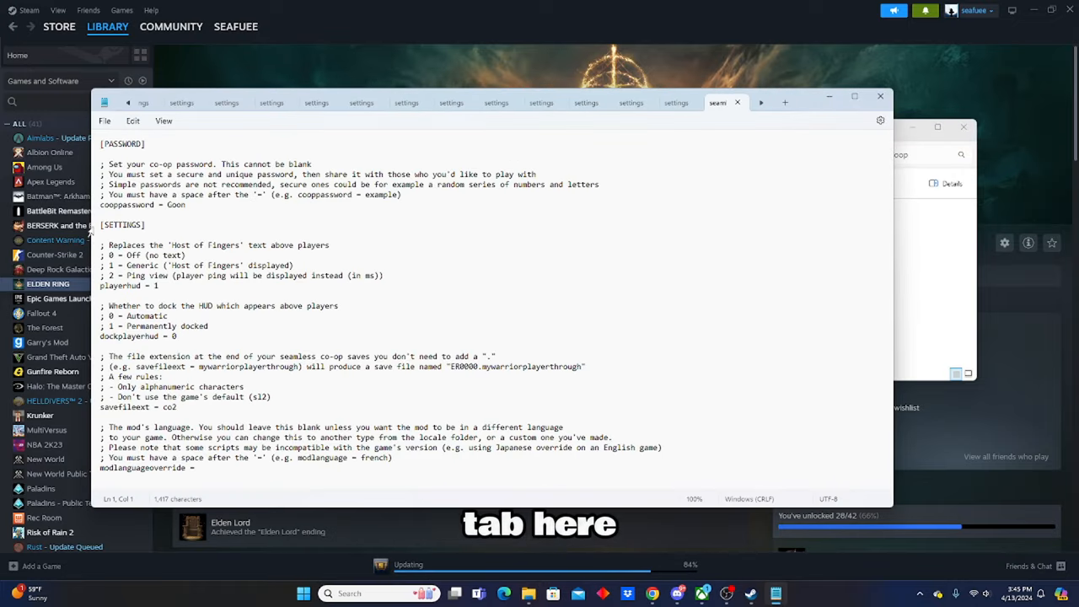
{"action": "double_click", "coordinate": [177, 204]}
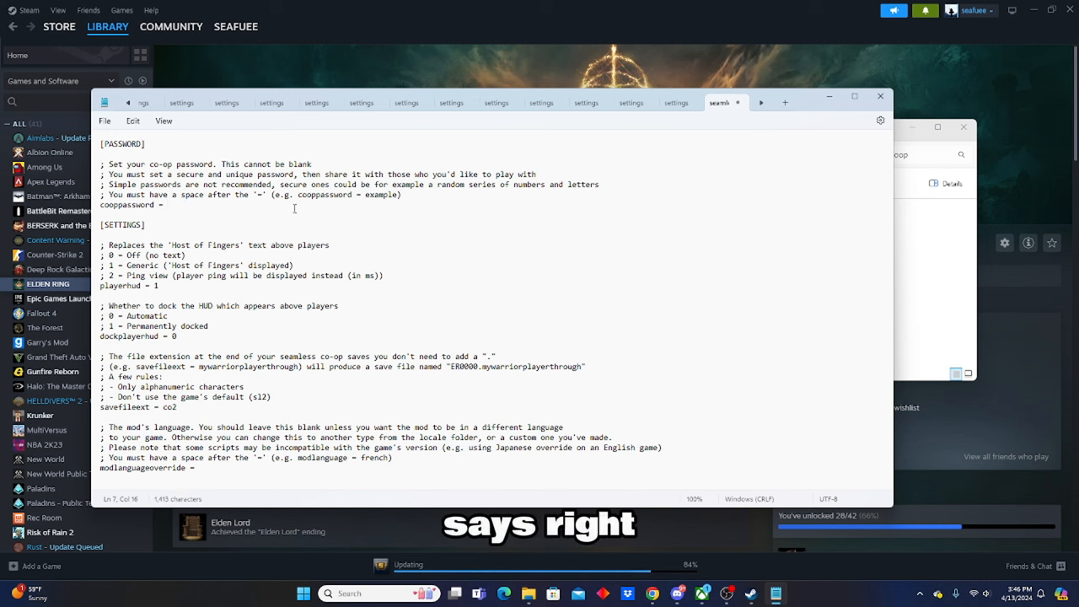
{"action": "left_click", "coordinate": [260, 205]}
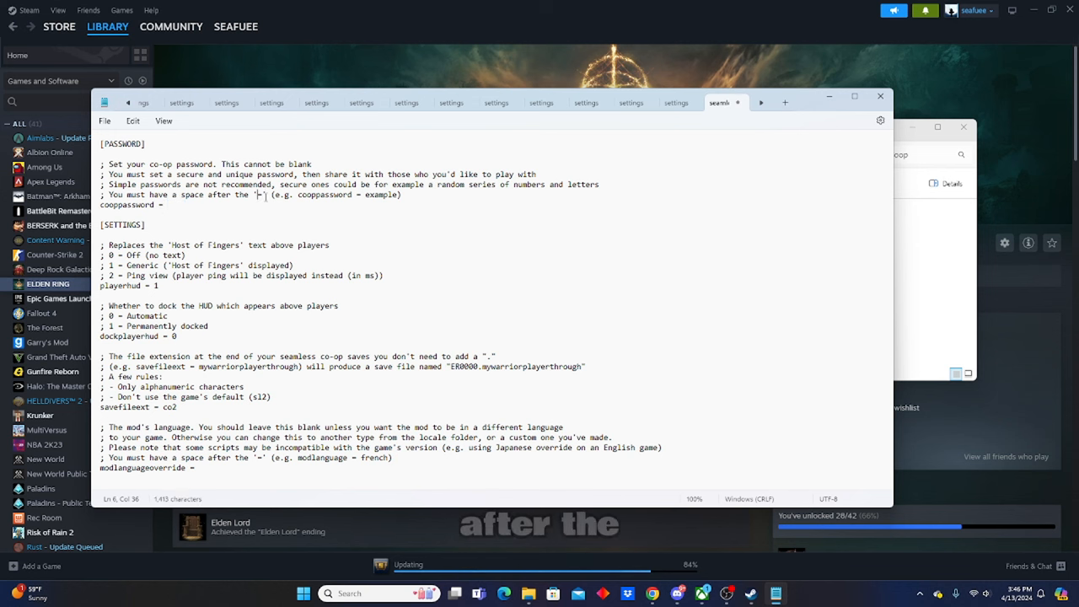
{"action": "left_click", "coordinate": [211, 227]}
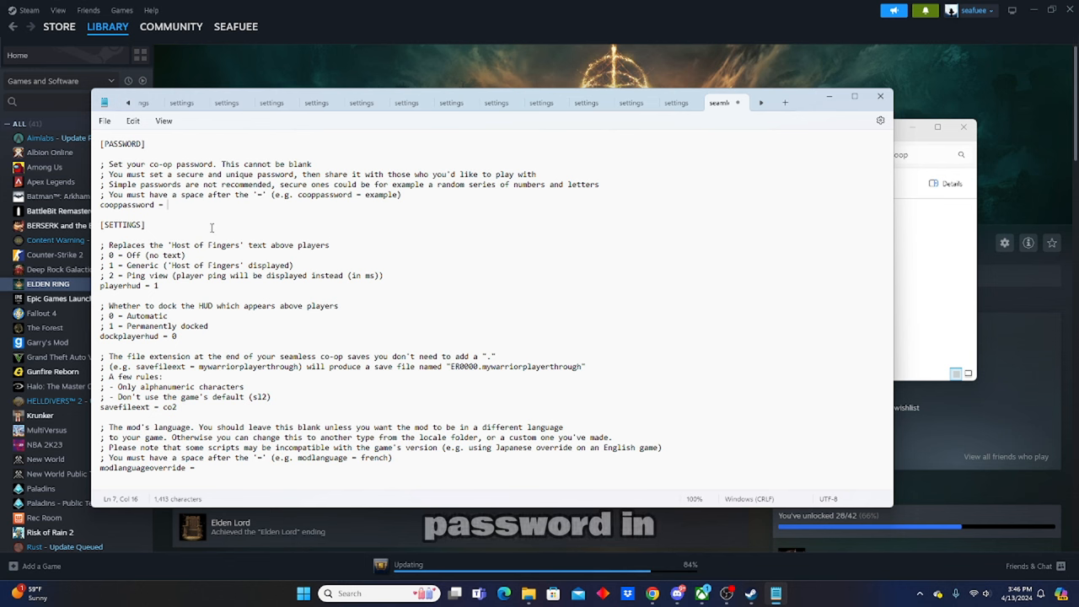
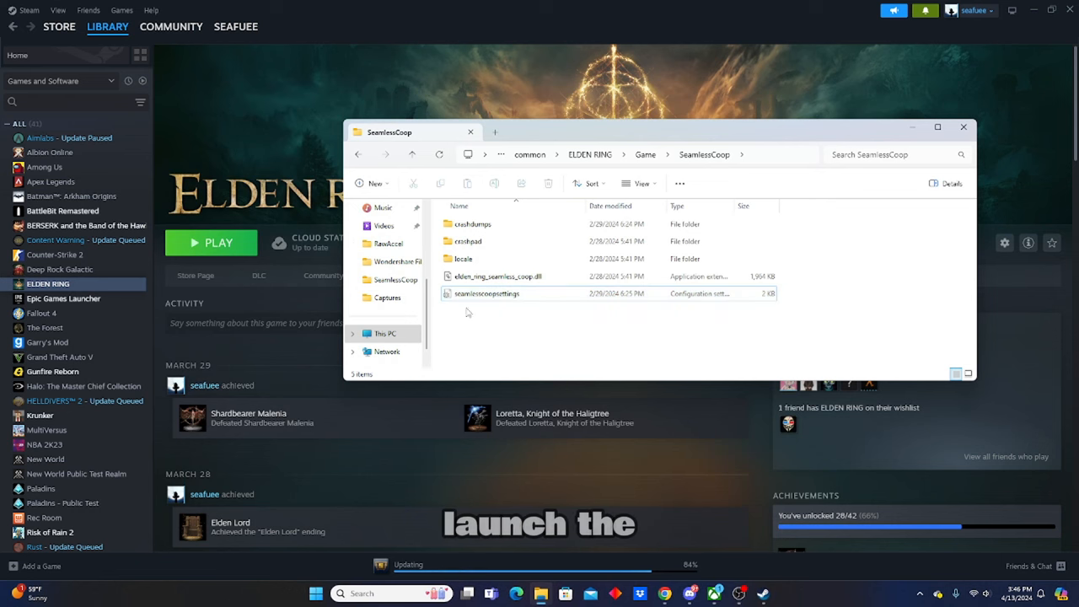
Step: Reopen seamlesscoopsettings to check the password, close it, and return to the Game folder
{"action": "left_click", "coordinate": [487, 293]}
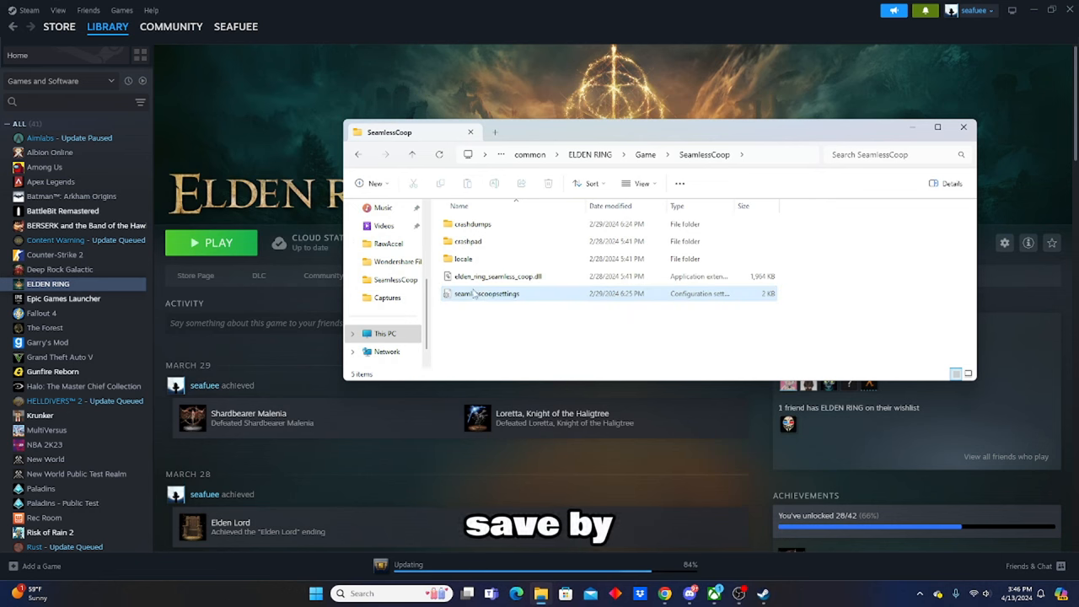
{"action": "double_click", "coordinate": [485, 293]}
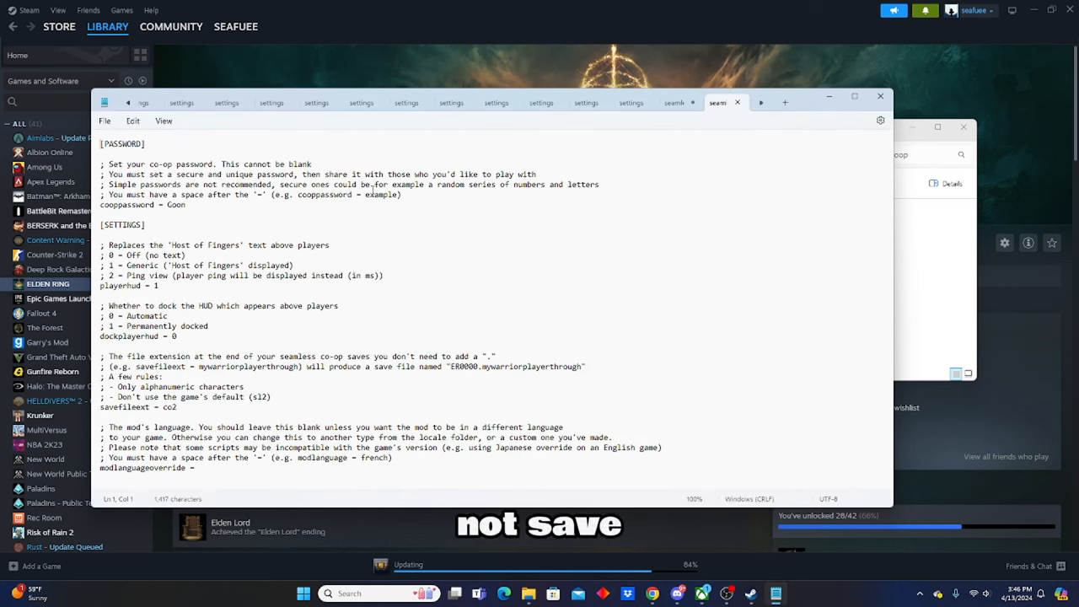
{"action": "left_click", "coordinate": [105, 121]}
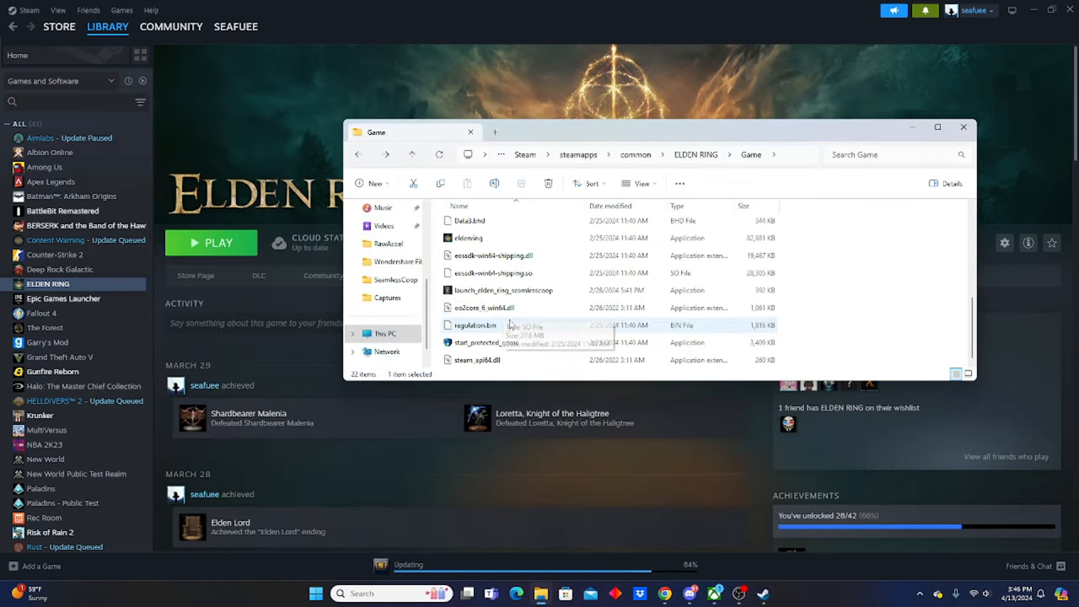
{"action": "left_click", "coordinate": [506, 290]}
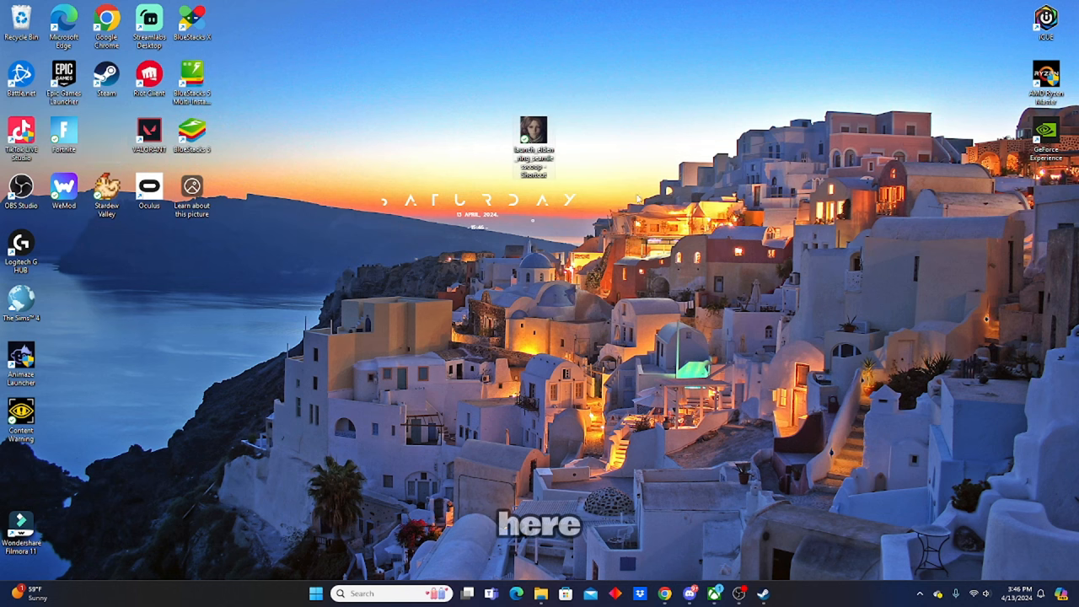
{"action": "mouse_move", "coordinate": [632, 196]}
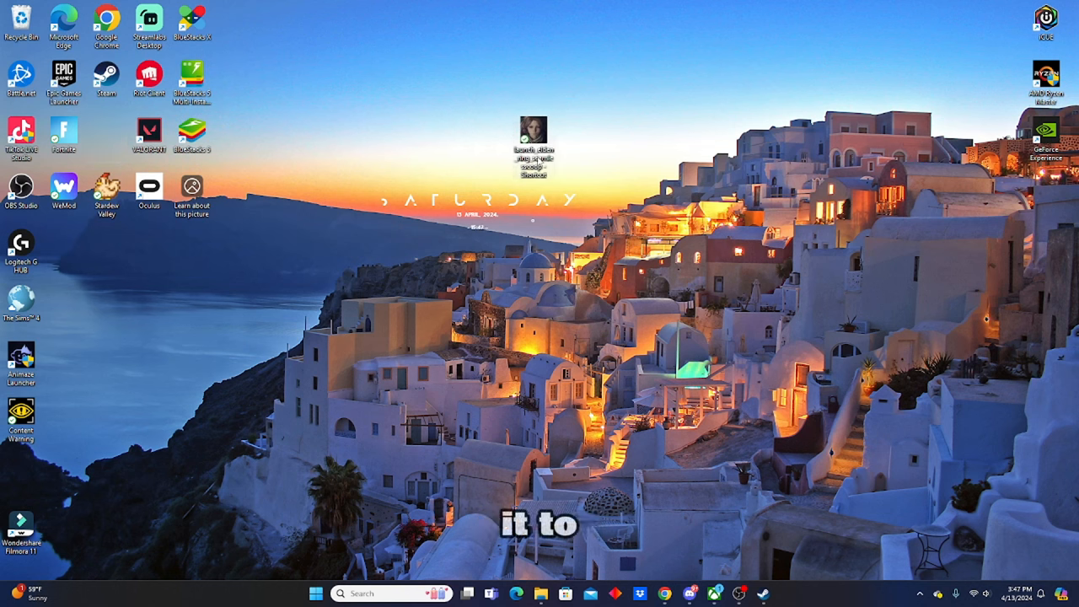
Step: Launch Elden Ring from the launch_elden_ring_seamlesscoop desktop shortcut
{"action": "right_click", "coordinate": [532, 132]}
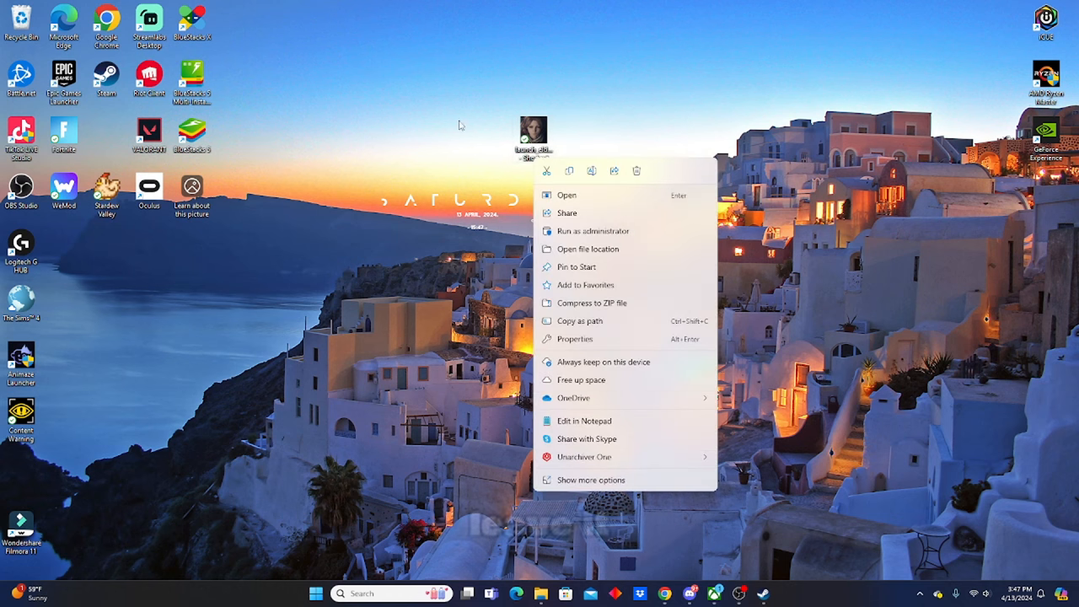
{"action": "left_click", "coordinate": [460, 125]}
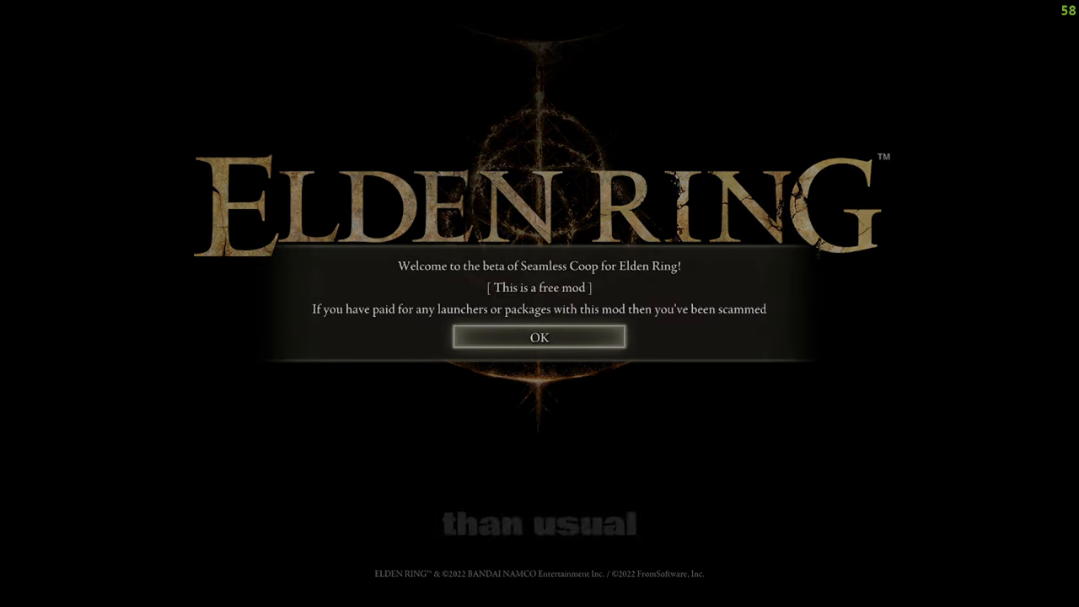
Step: Dismiss the Seamless Coop welcome and save notices, then choose Load Game
{"action": "left_click", "coordinate": [539, 336]}
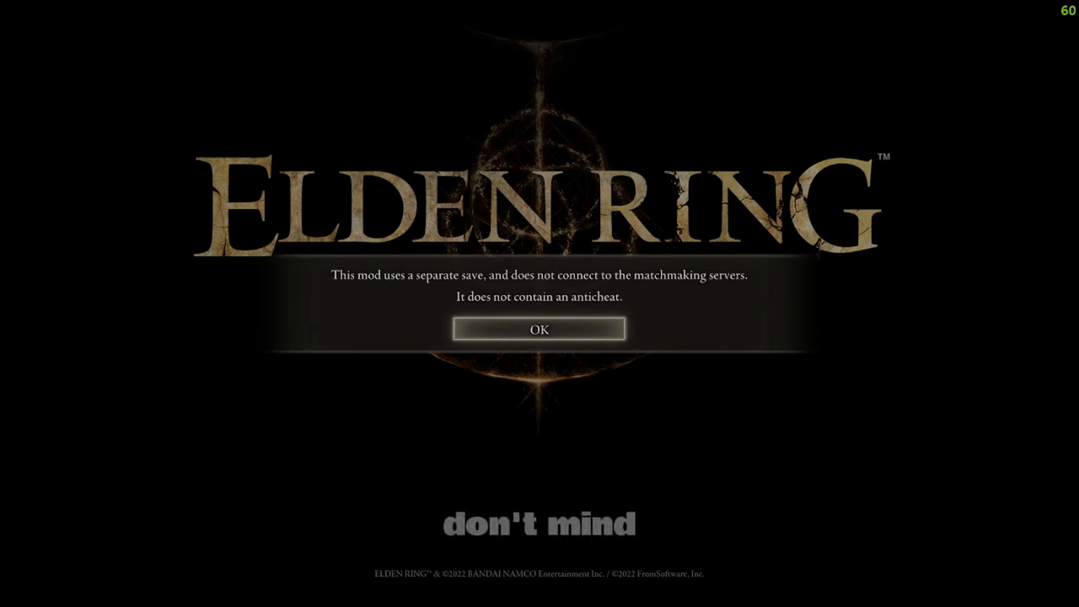
{"action": "left_click", "coordinate": [539, 329]}
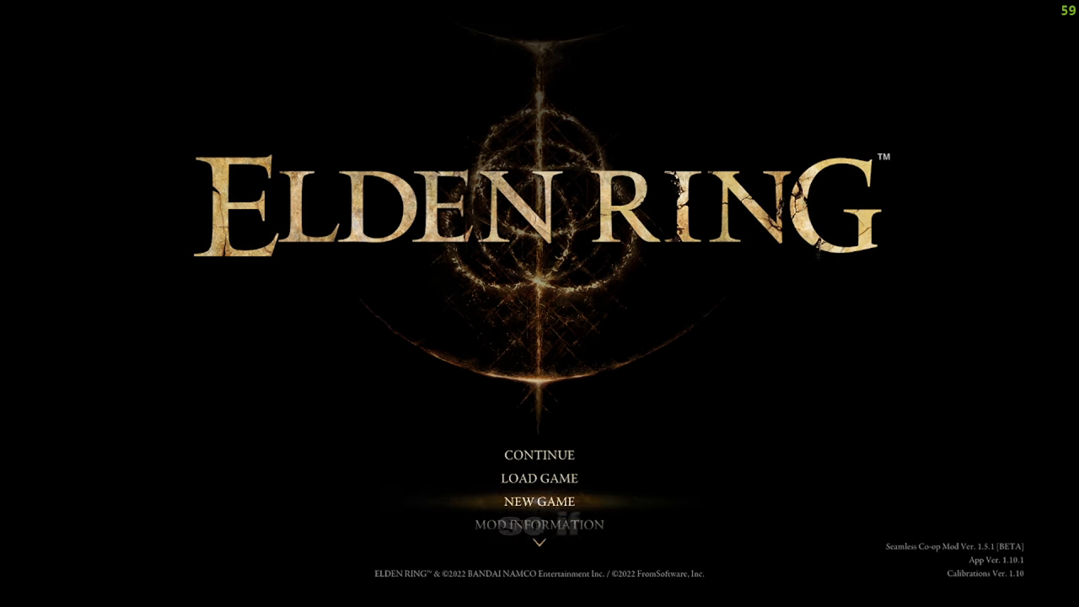
{"action": "left_click", "coordinate": [538, 501]}
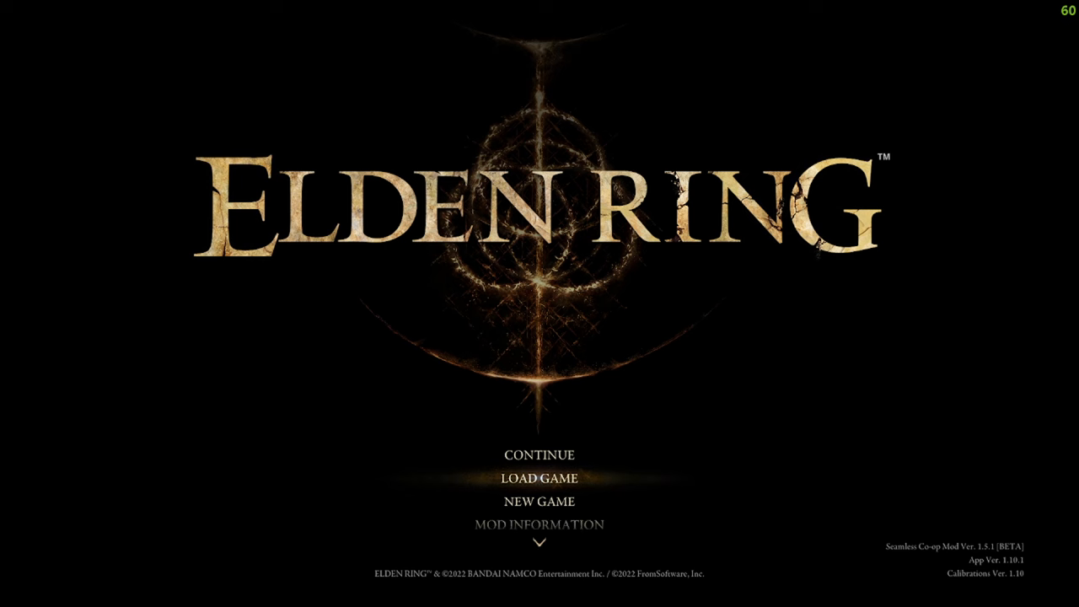
{"action": "left_click", "coordinate": [538, 478]}
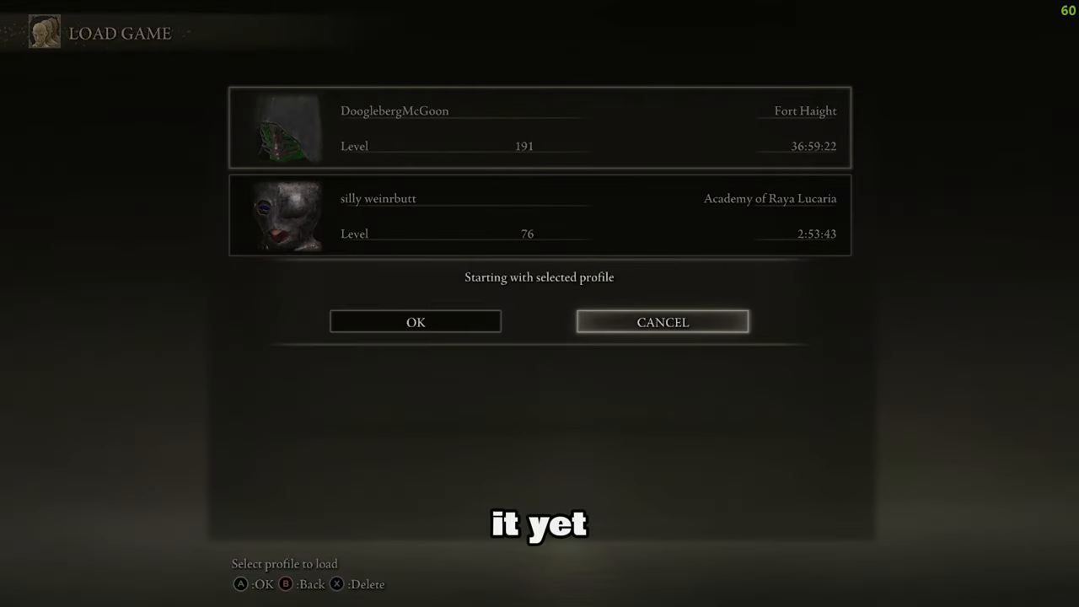
Step: Start the selected saved profile and answer the Withdraw from this world prompt
{"action": "left_click", "coordinate": [662, 322]}
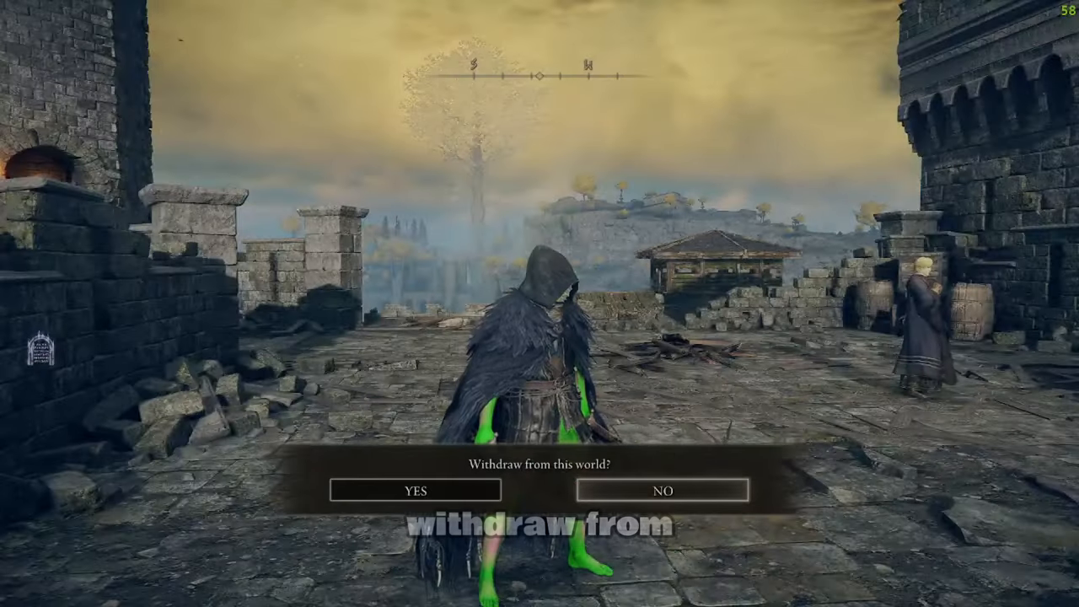
{"action": "left_click", "coordinate": [415, 489]}
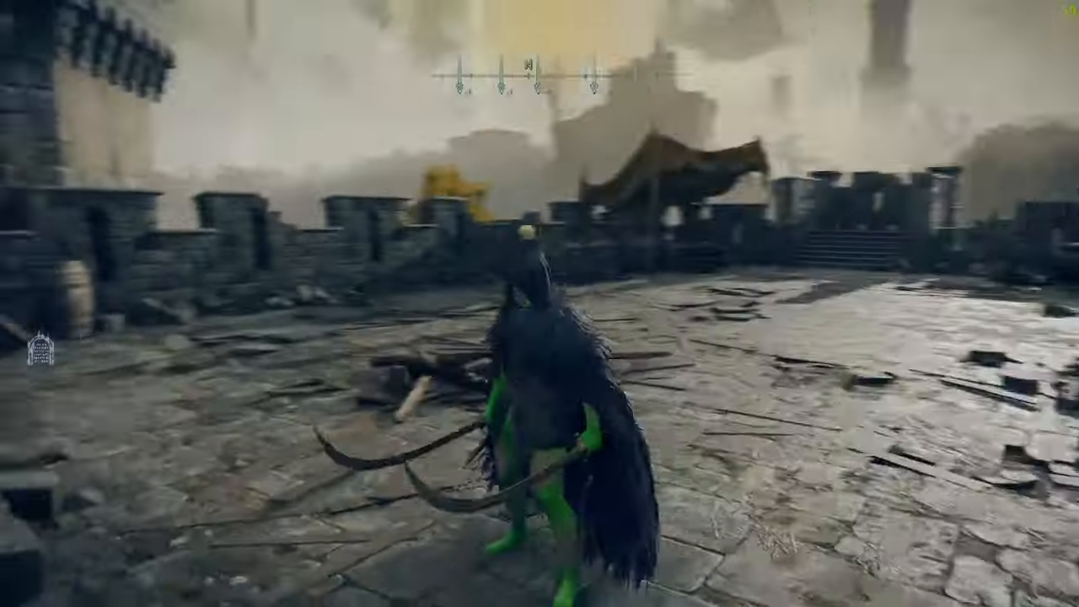